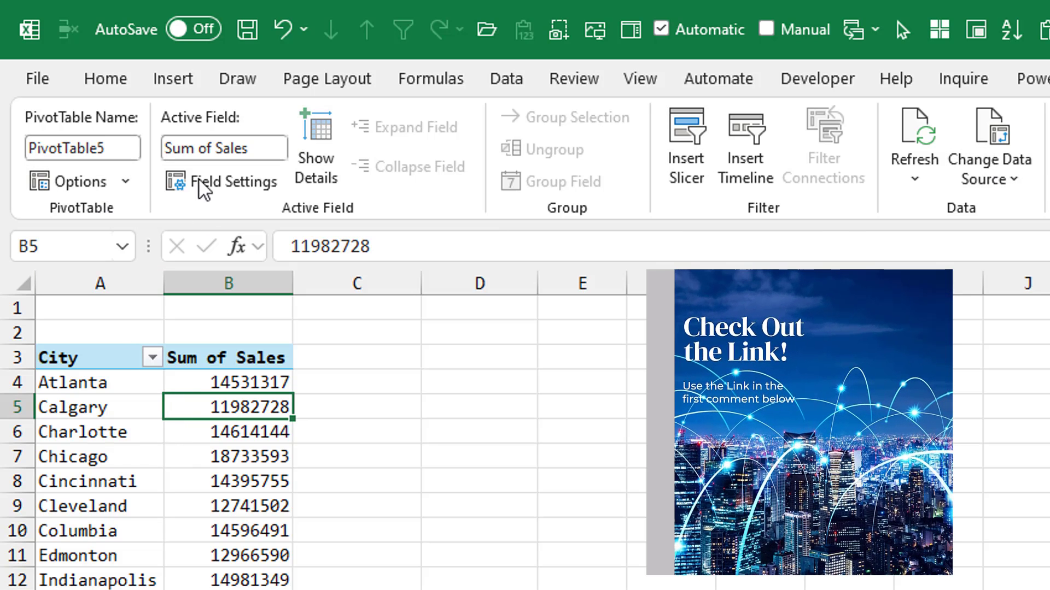
mouse_move(315, 154)
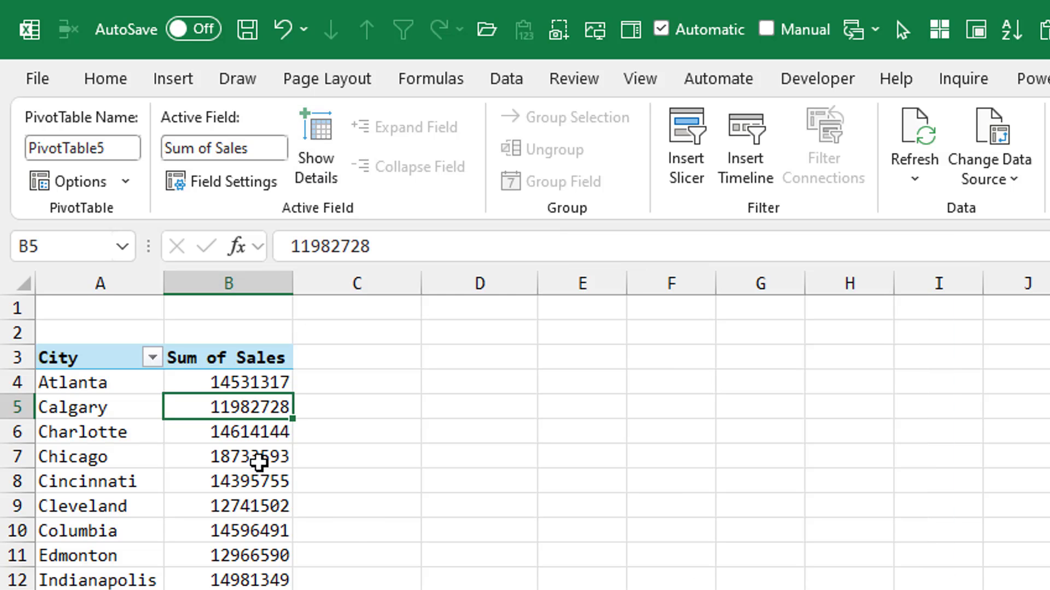
mouse_move(306, 344)
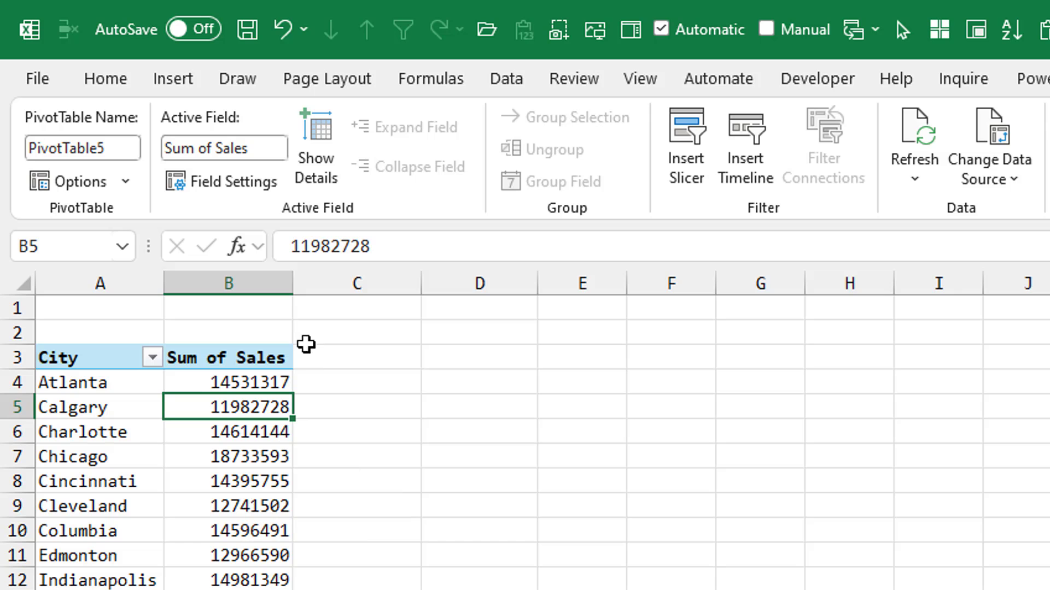
Drill out Calgary's Sum of Sales (B5) to a new sheet listing its underlying records
double_click(226, 407)
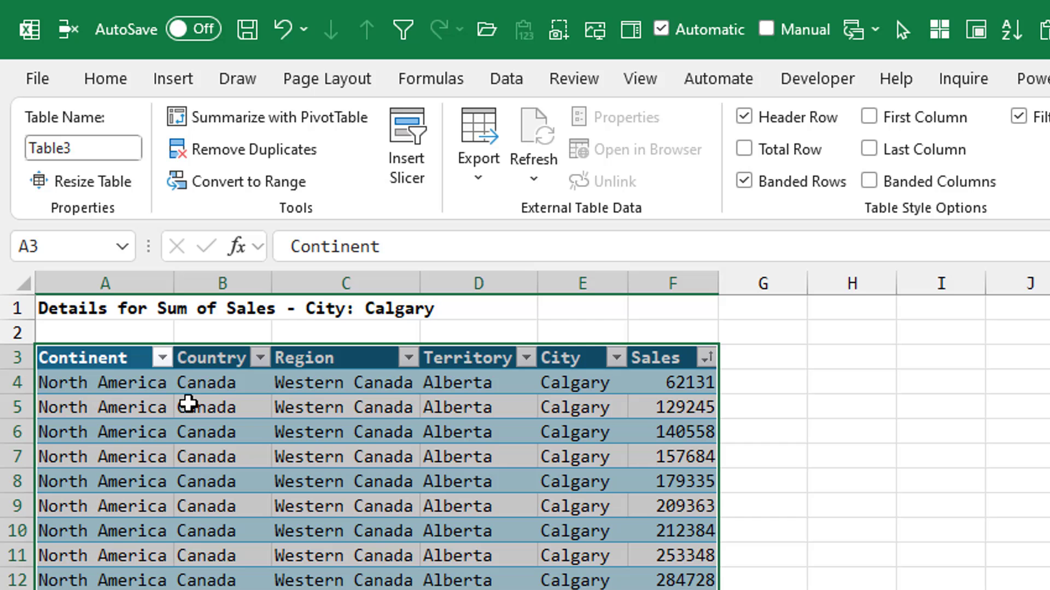
mouse_move(64, 313)
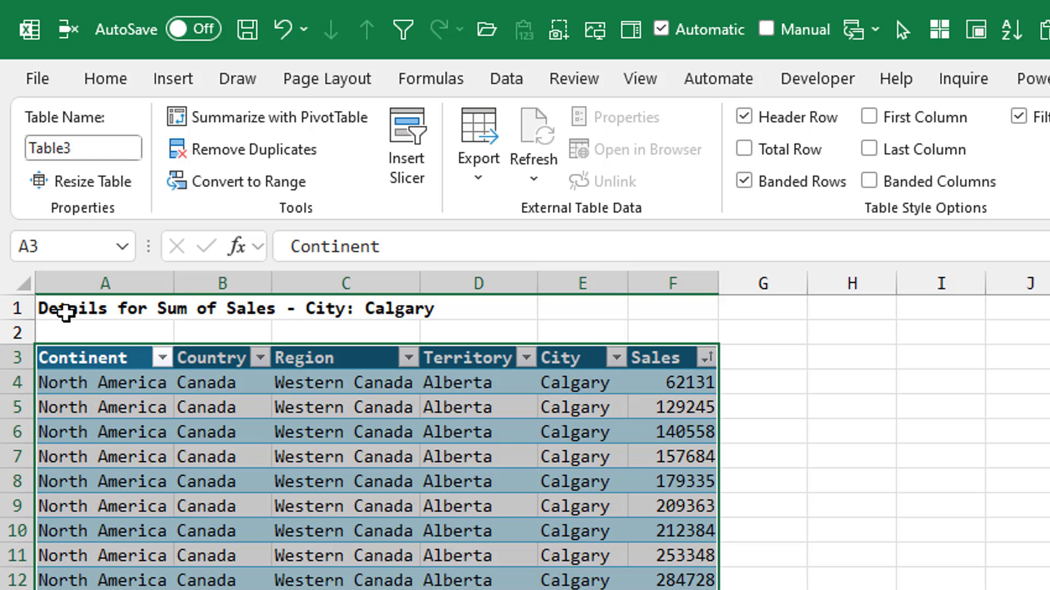
mouse_move(450, 315)
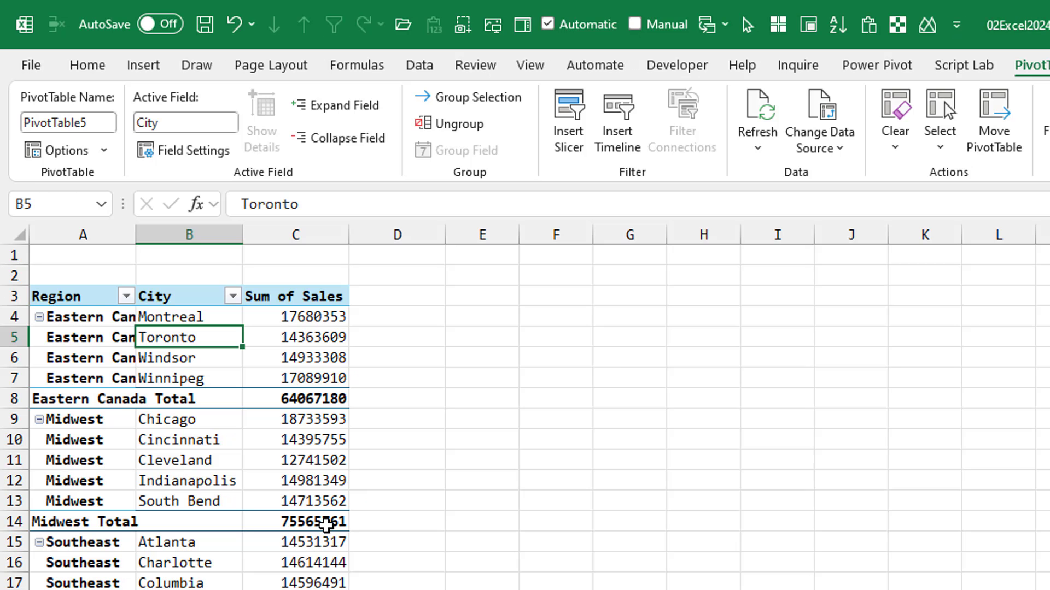
Drill out the Midwest Total to a new sheet of its detail records, then return to the pivot
double_click(294, 521)
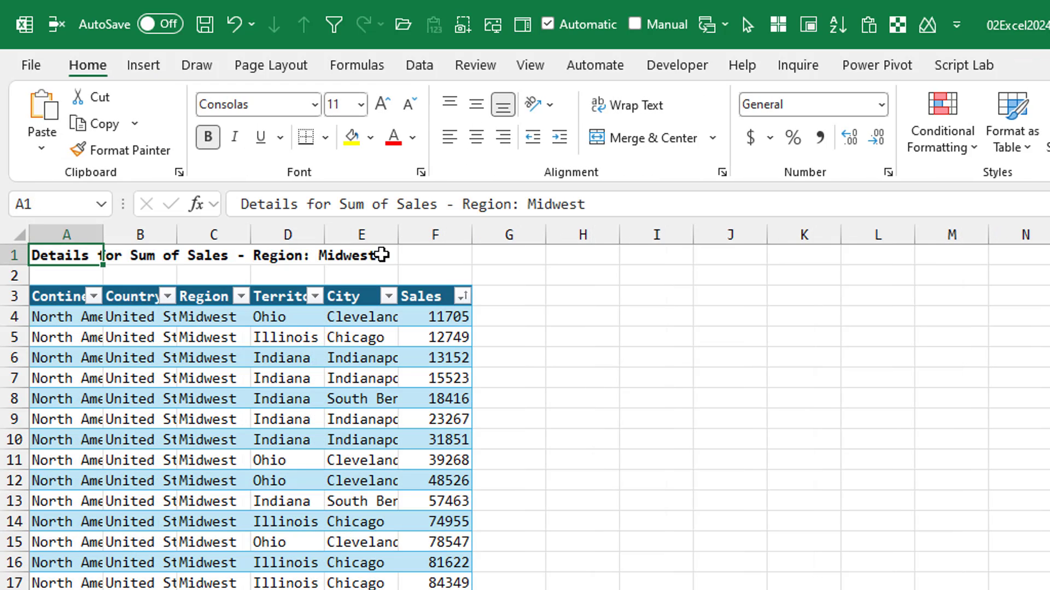
mouse_move(425, 492)
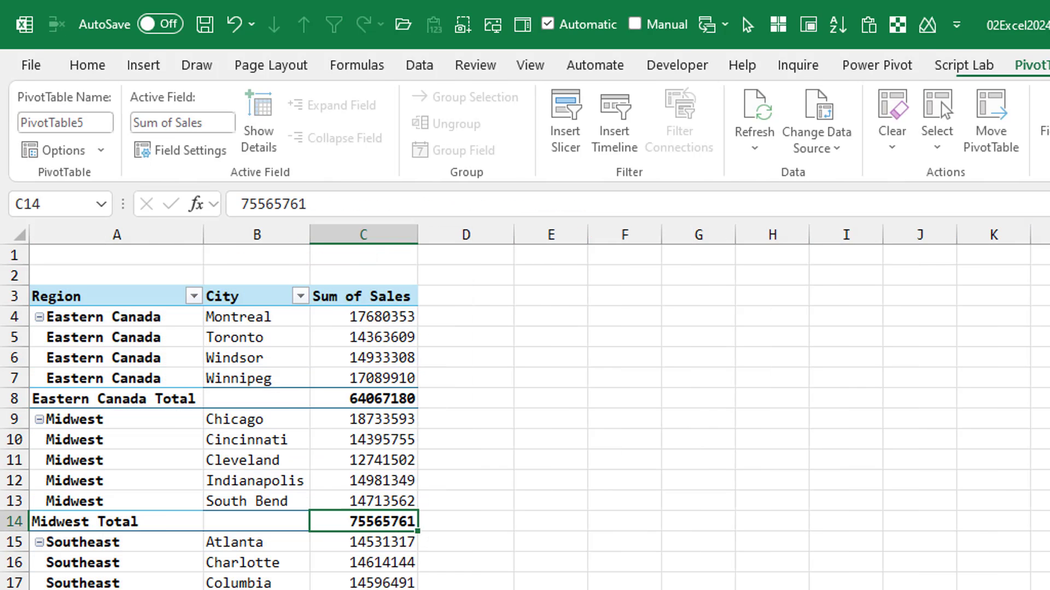
Use Show Details from the context menu to extract Toronto's sales records to a new titled sheet
right_click(293, 271)
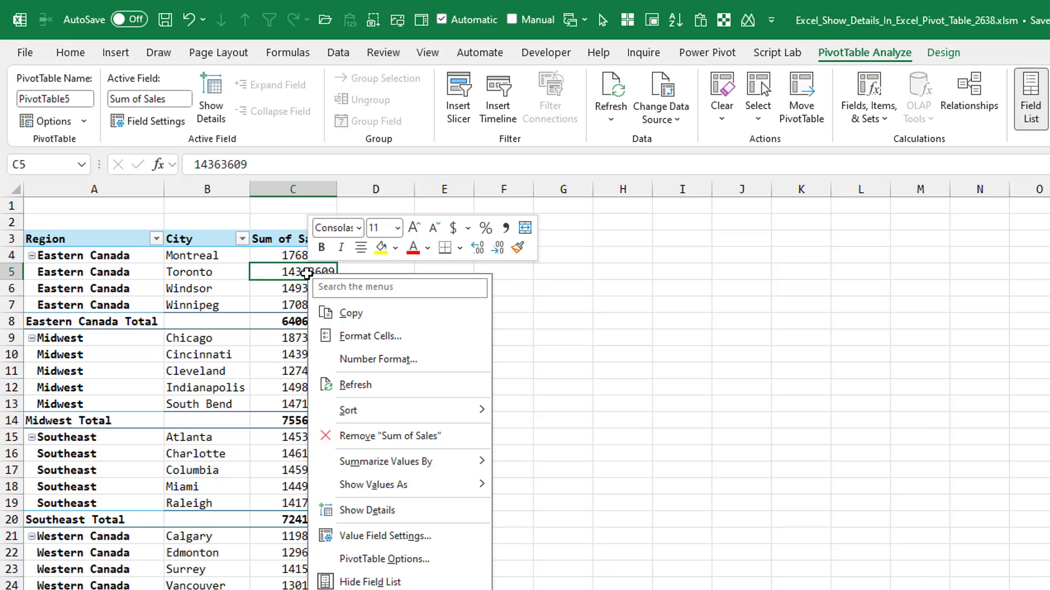
left_click(348, 410)
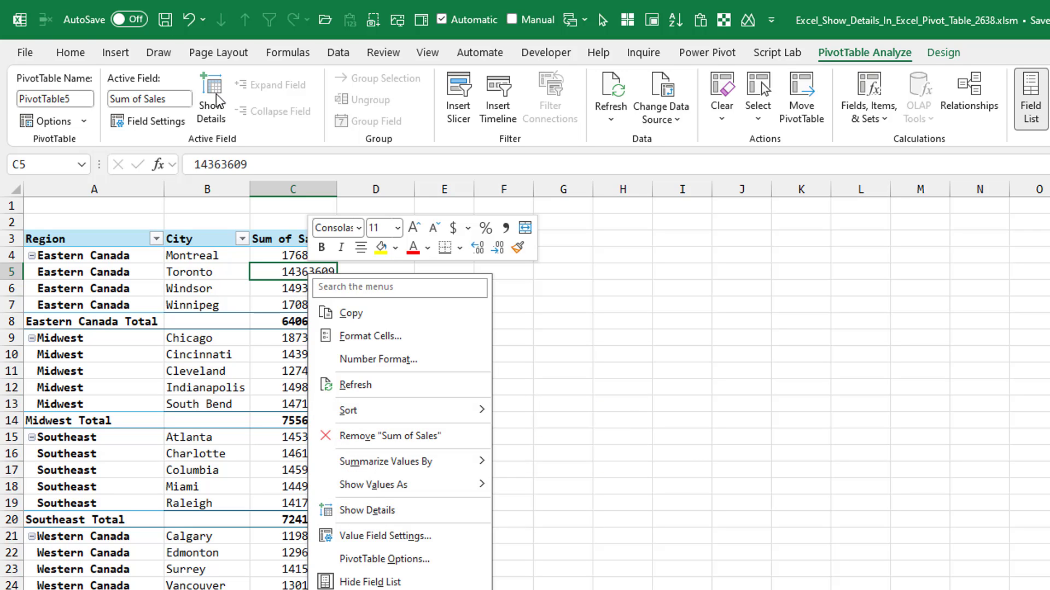
mouse_move(275, 275)
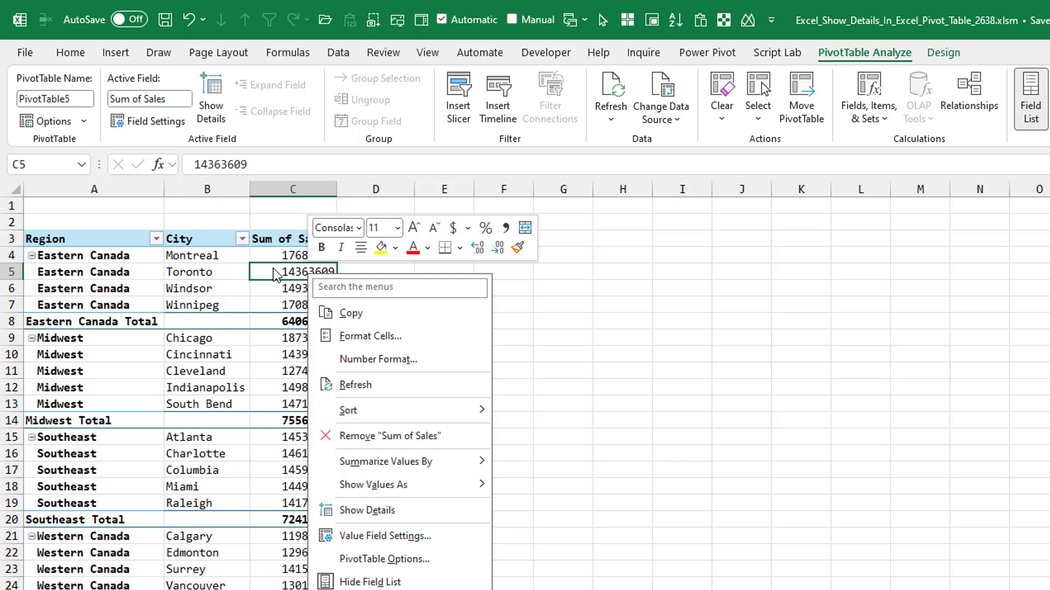
left_click(367, 511)
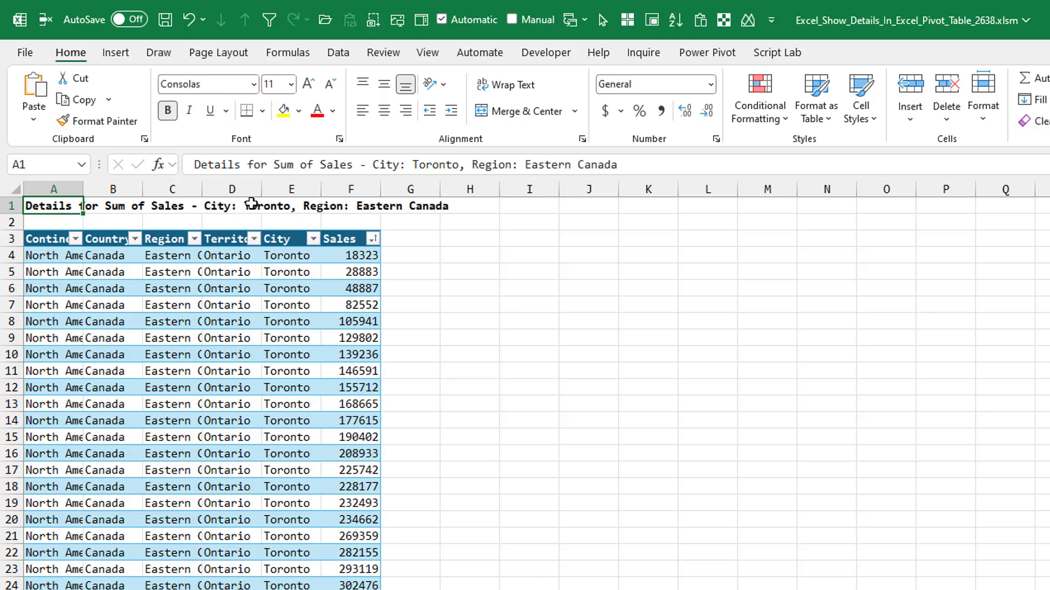
mouse_move(470, 312)
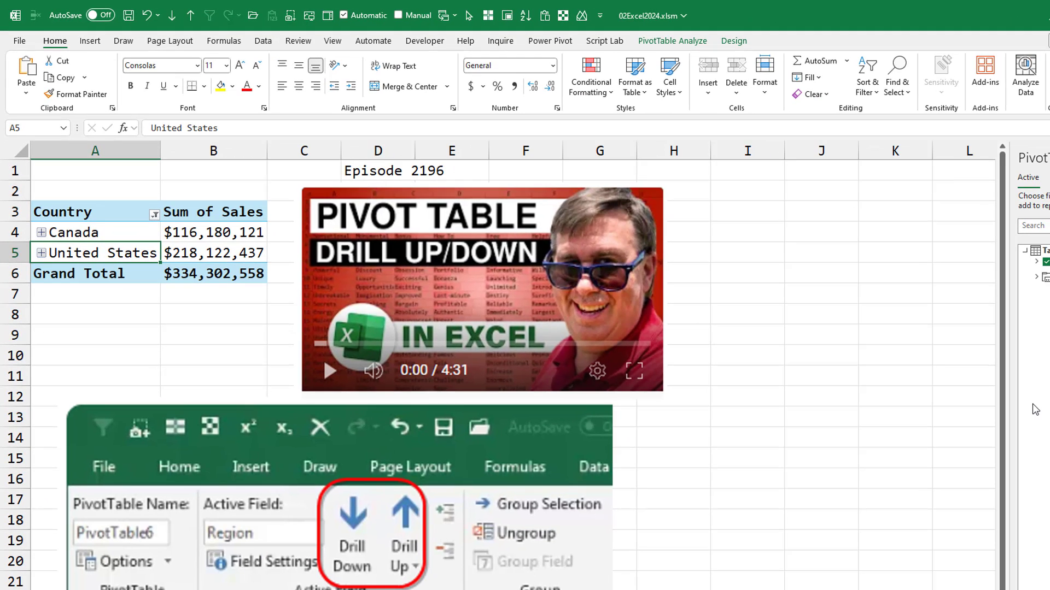
mouse_move(420, 515)
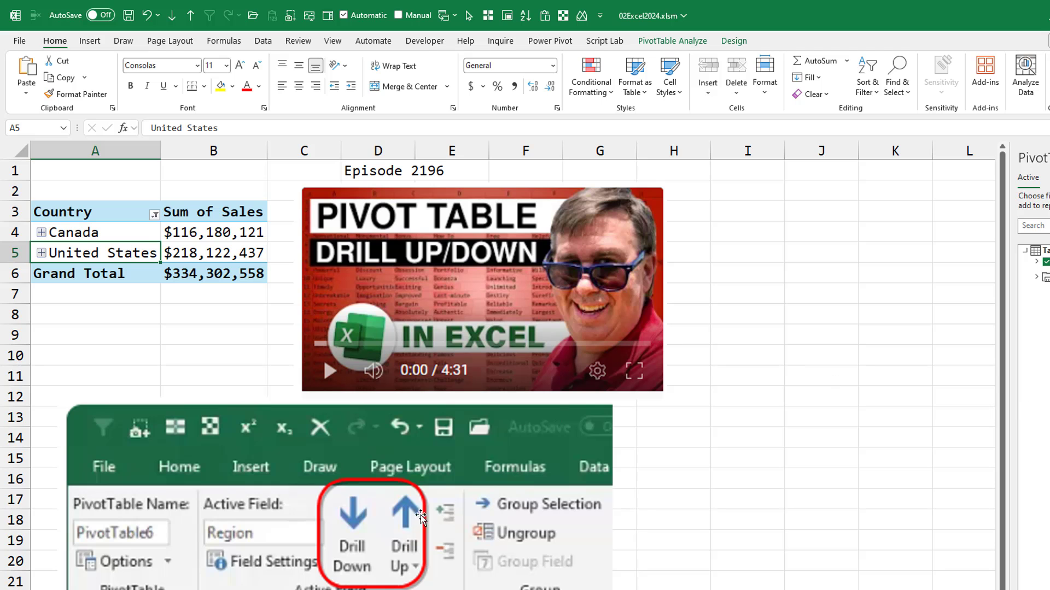
mouse_move(404, 548)
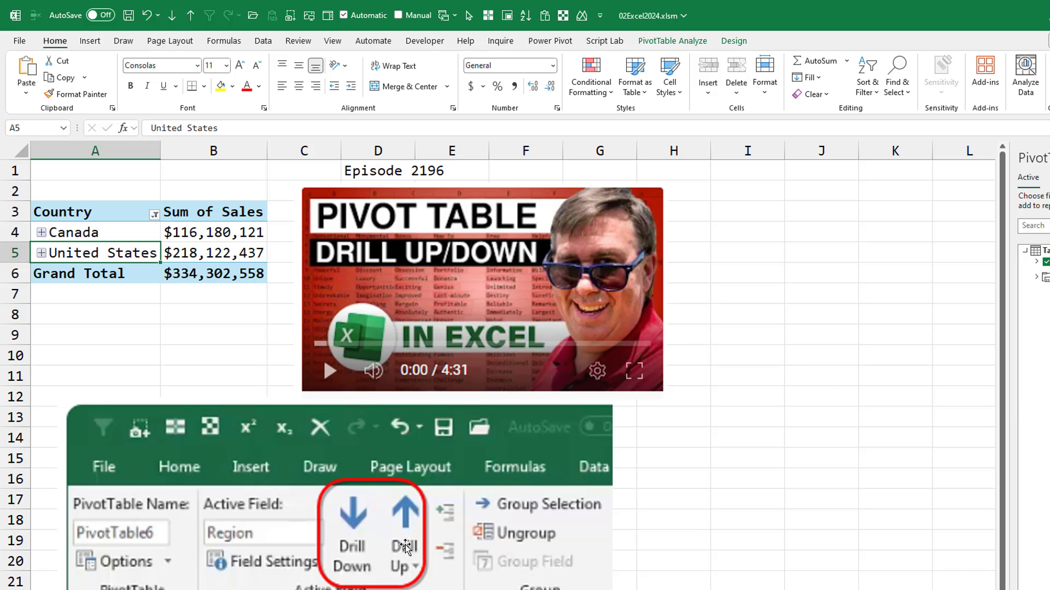
mouse_move(515, 282)
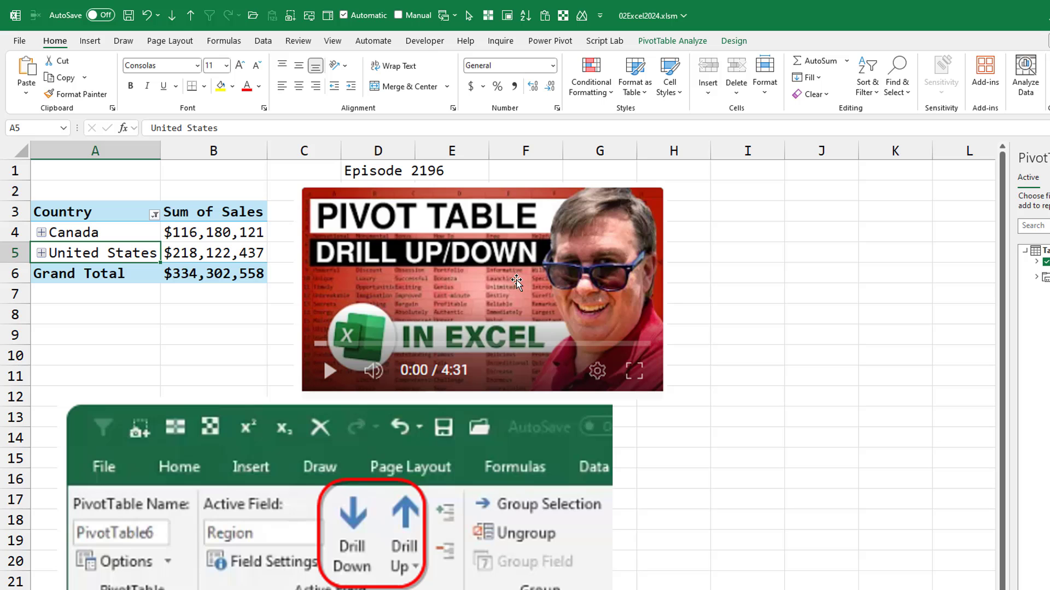
mouse_move(385, 274)
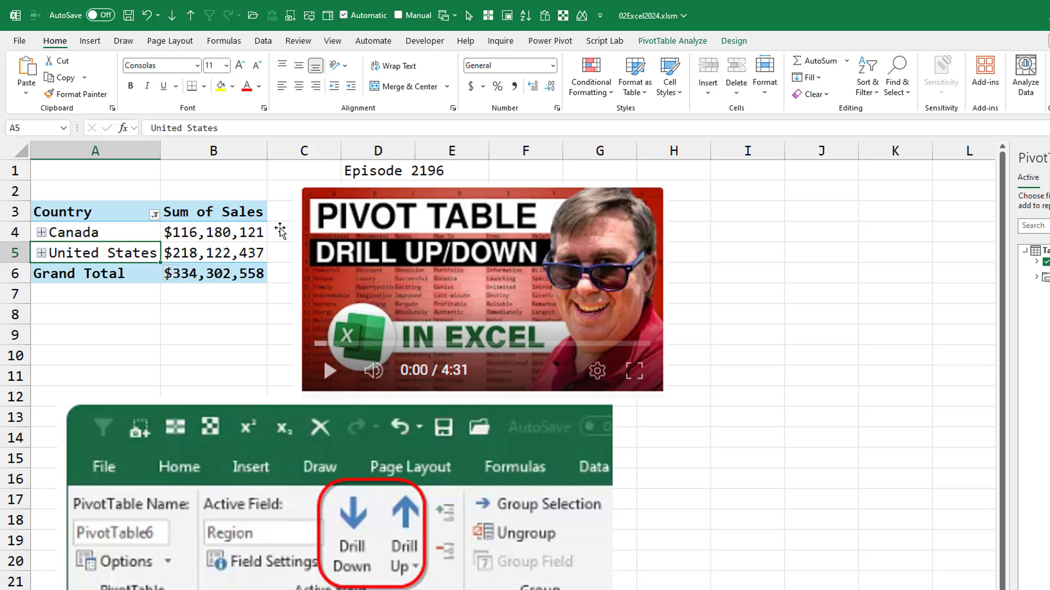
mouse_move(101, 253)
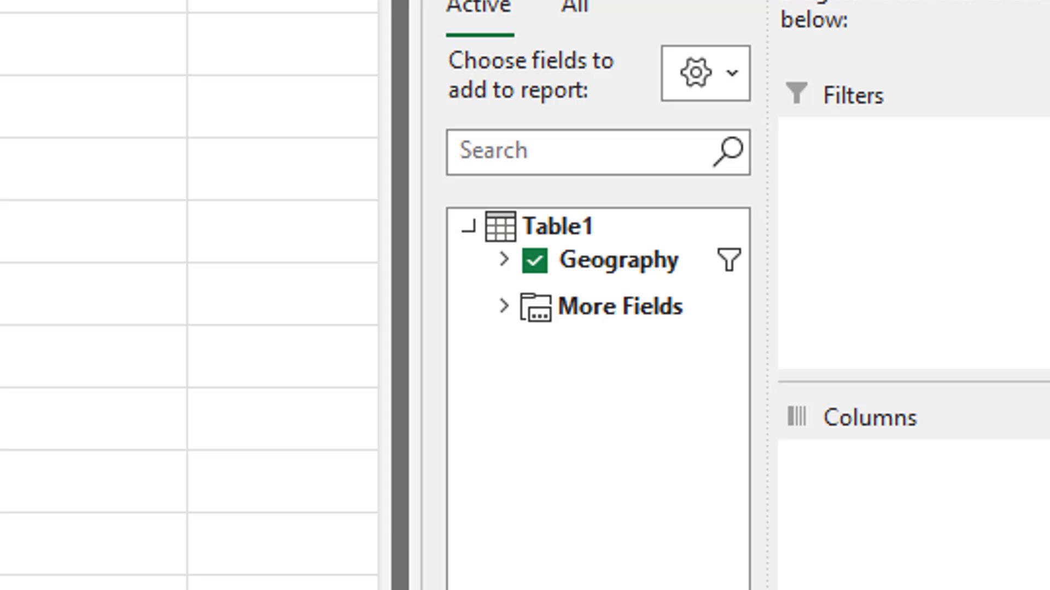
mouse_move(662, 306)
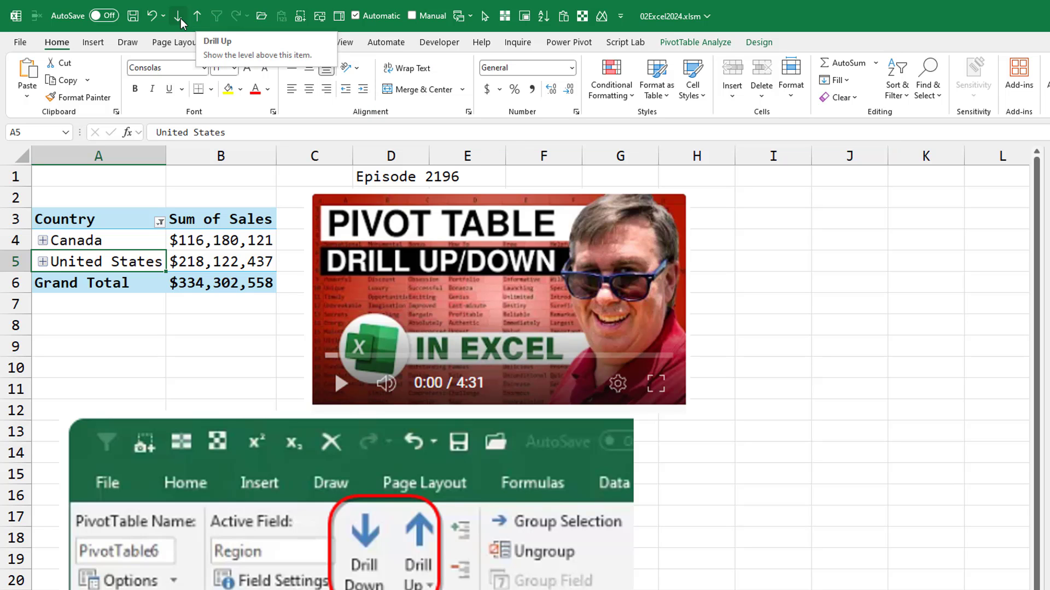
Drill United States to regions, Southeast to cities, then back up to regions via Quick Access buttons
left_click(180, 16)
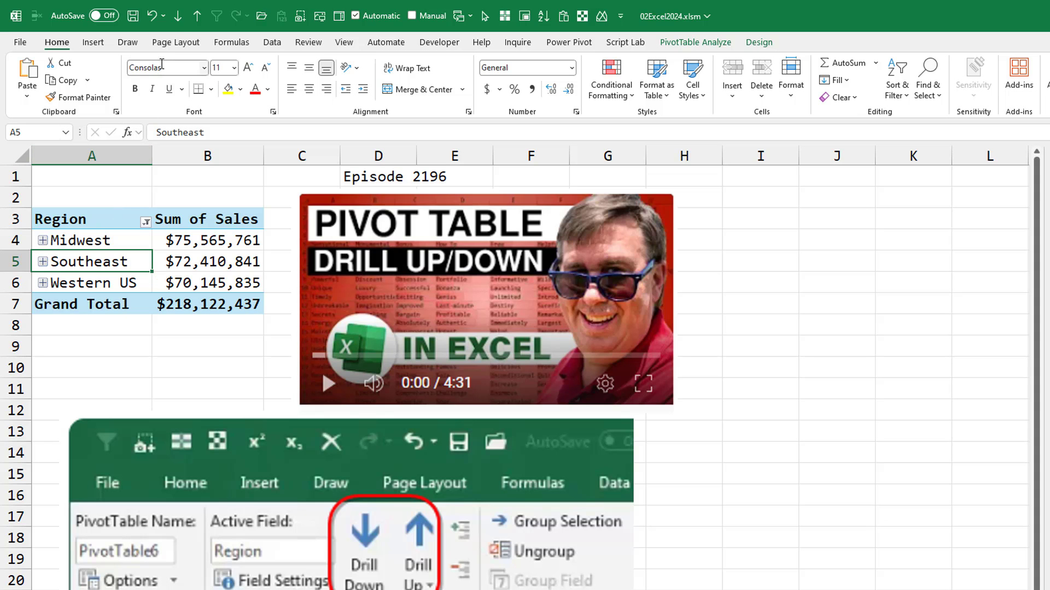
double_click(84, 261)
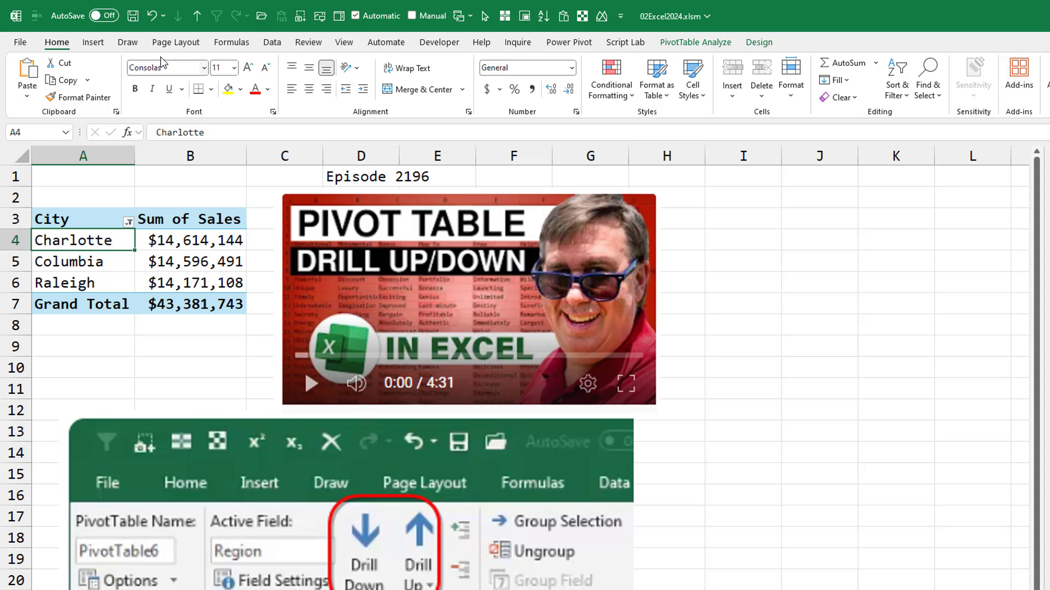
left_click(197, 15)
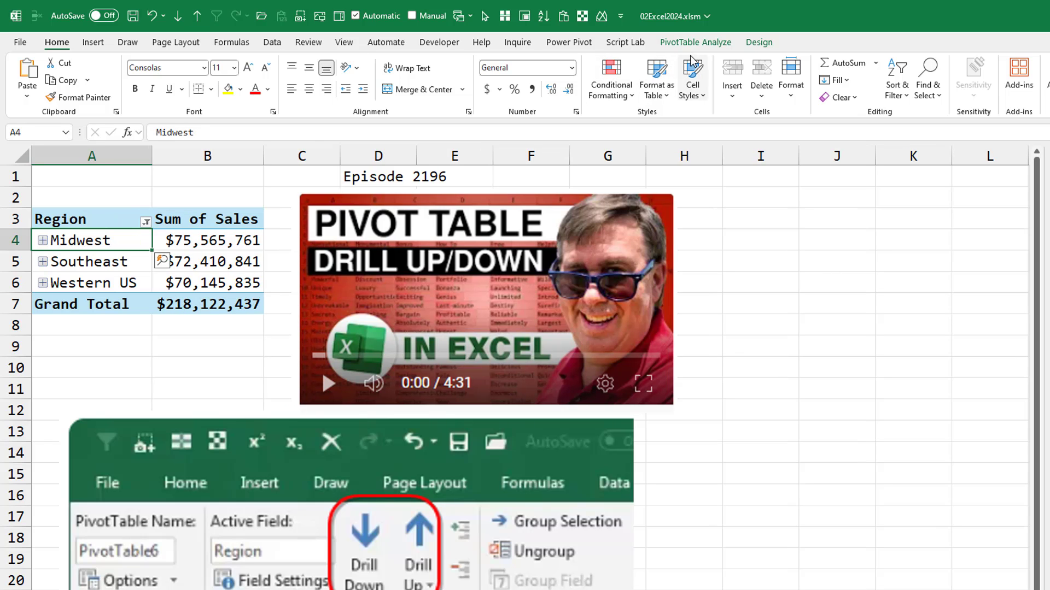
left_click(696, 43)
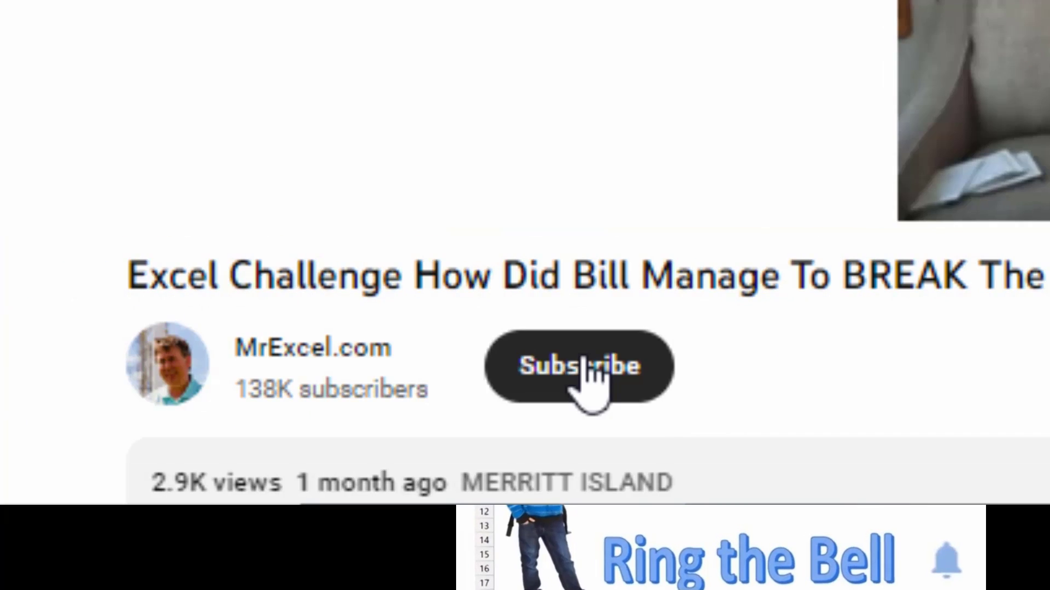
Subscribe to the MrExcel.com channel and bring up its notification options
left_click(578, 366)
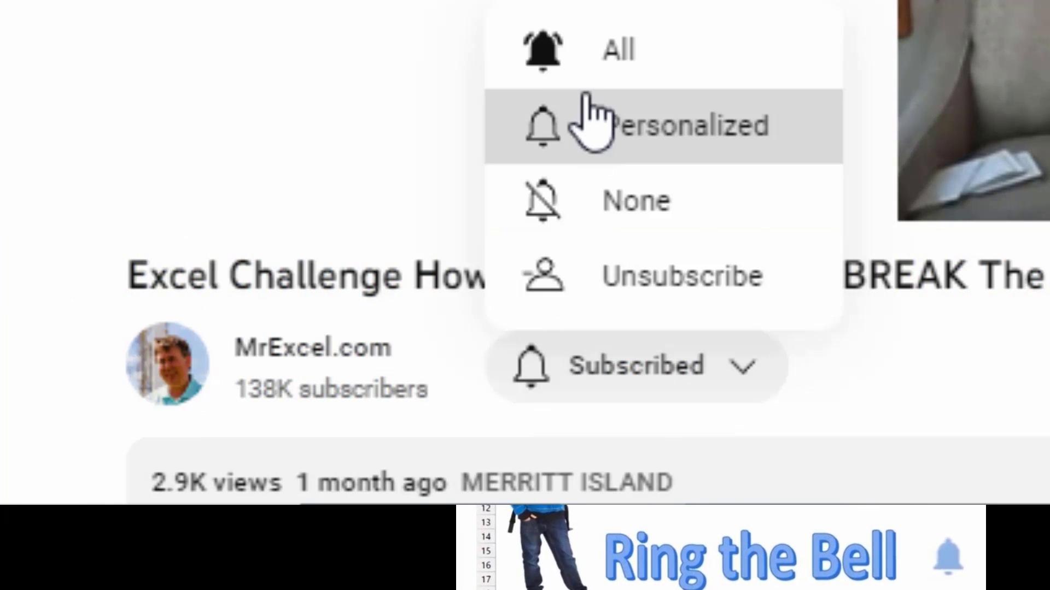